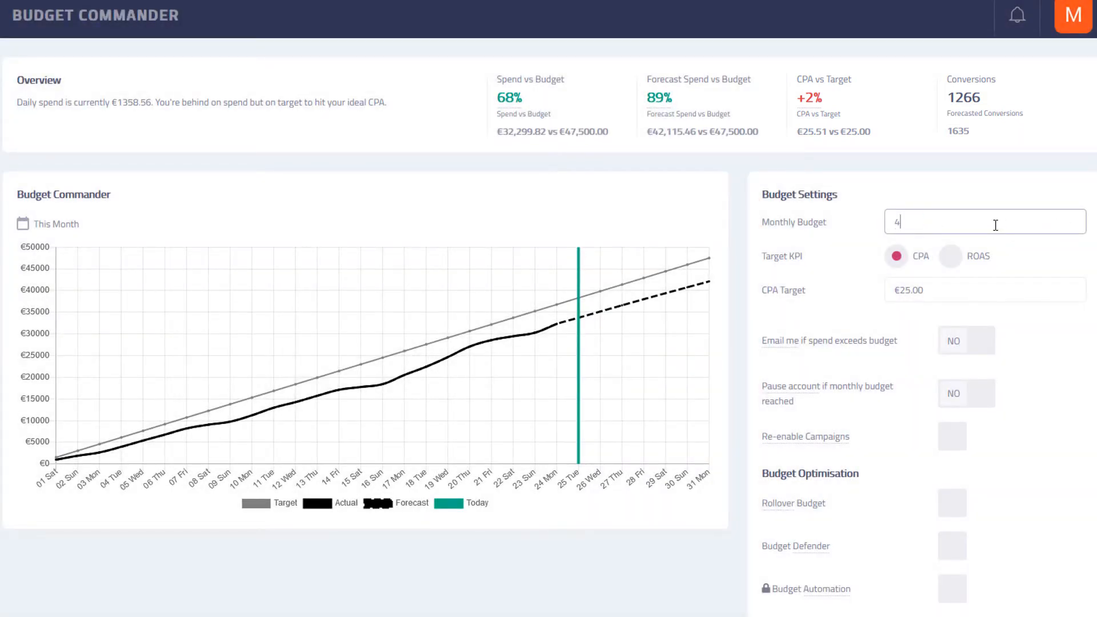
Enter a monthly budget of €45,000.00 in the budget settings.
type("5000")
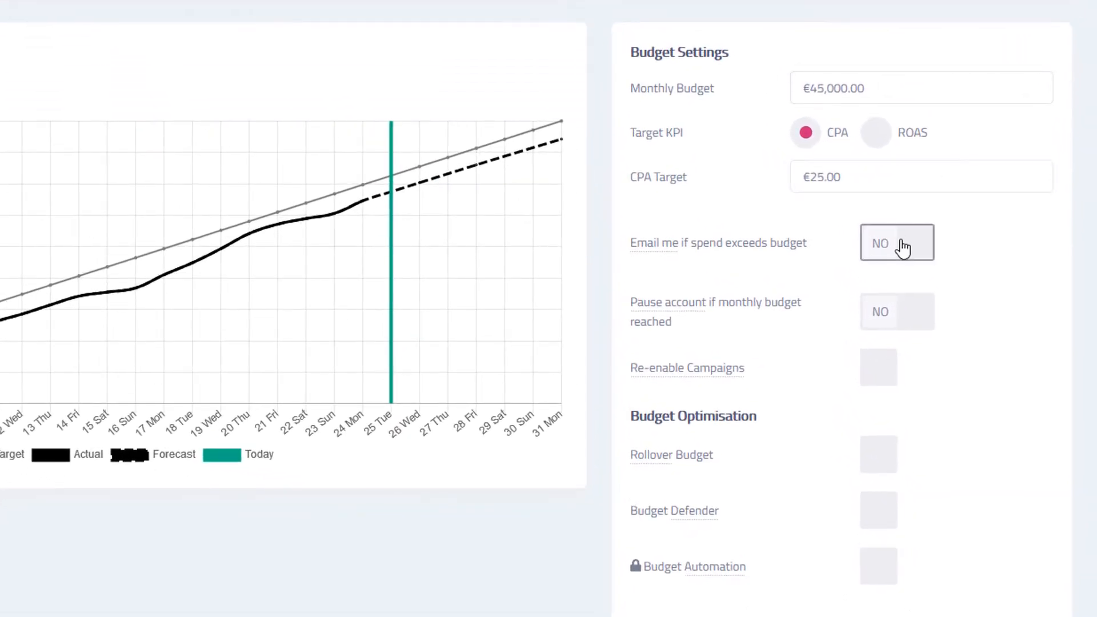
Enable over-budget email alerts, account pausing at budget, and Re-enable Campaigns.
left_click(897, 242)
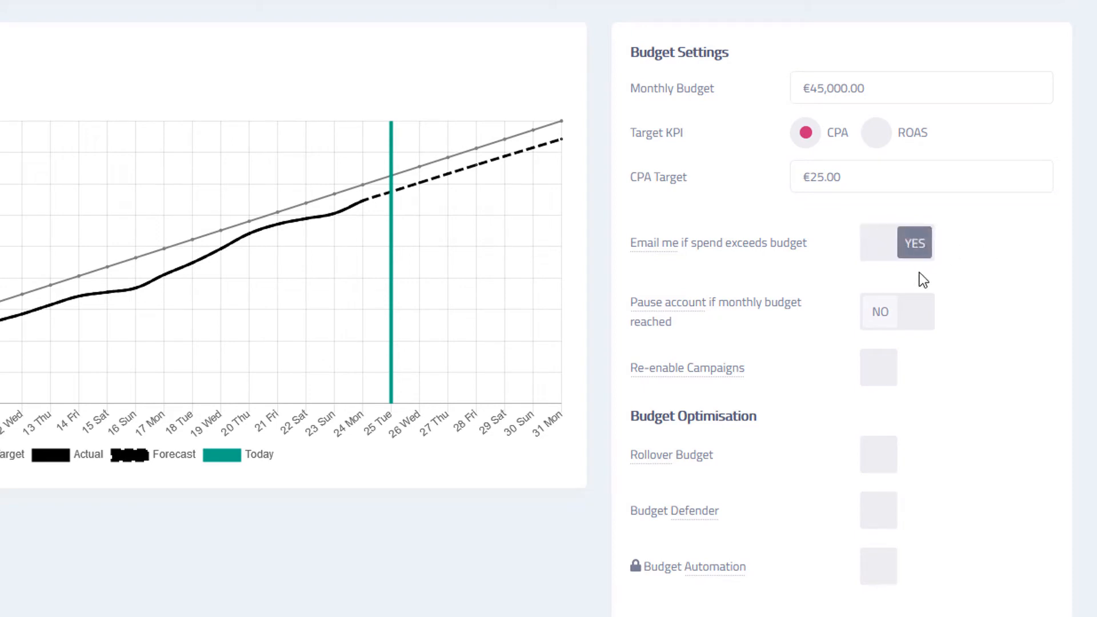
mouse_move(658, 243)
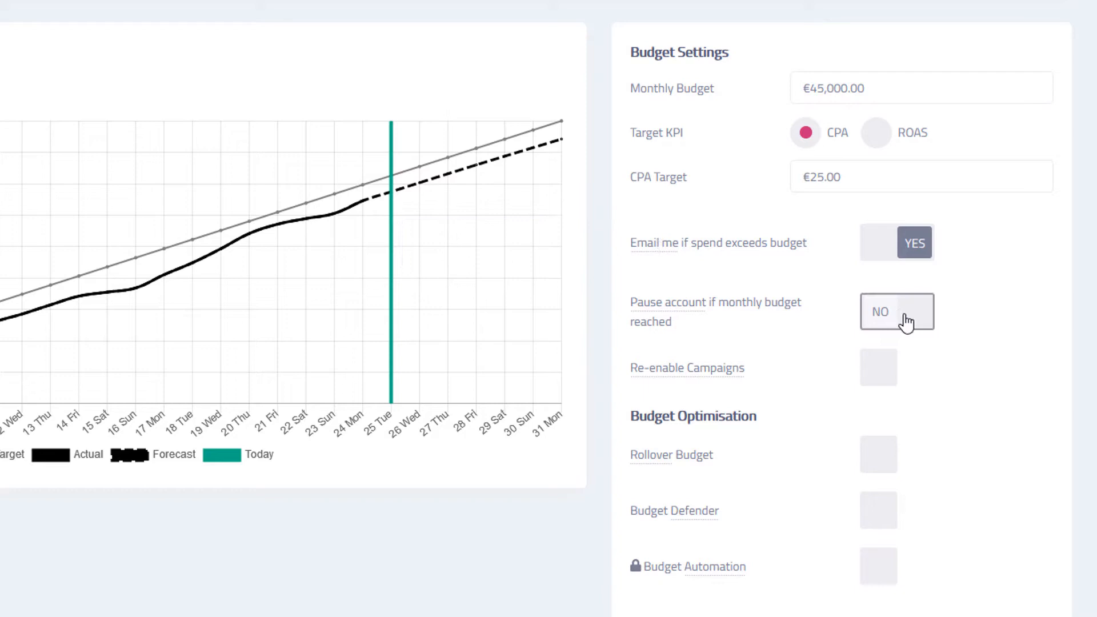
left_click(897, 311)
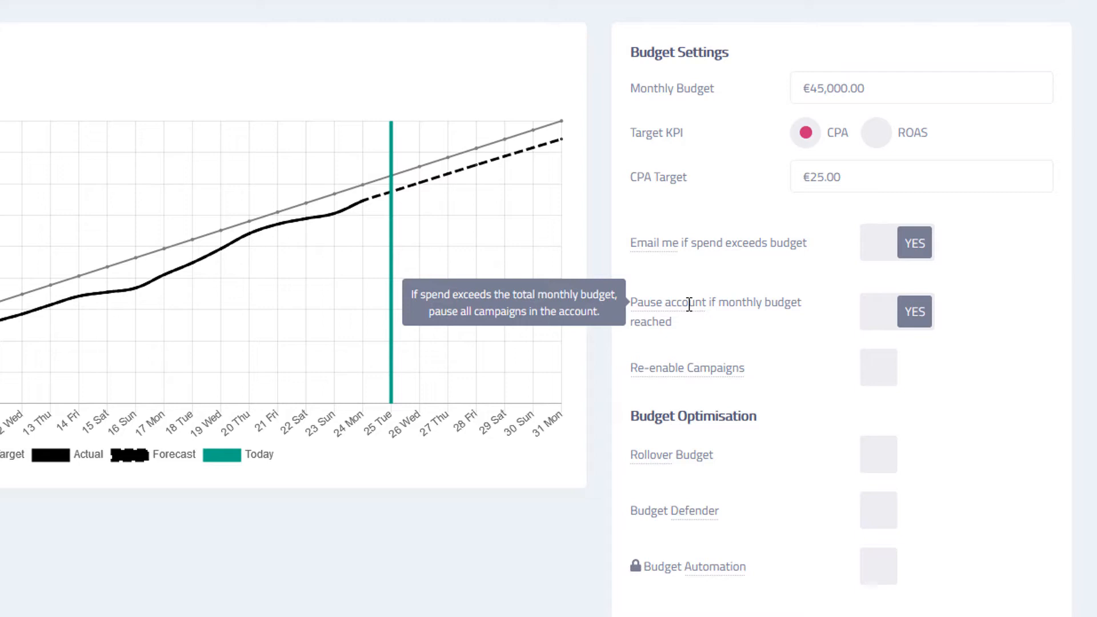
mouse_move(878, 369)
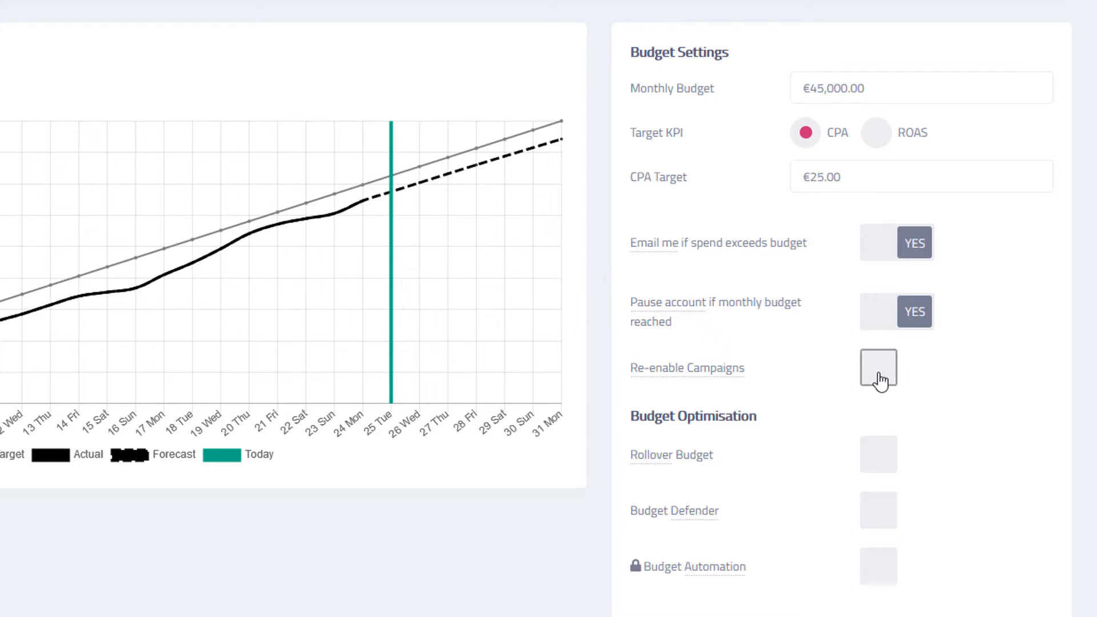
left_click(878, 367)
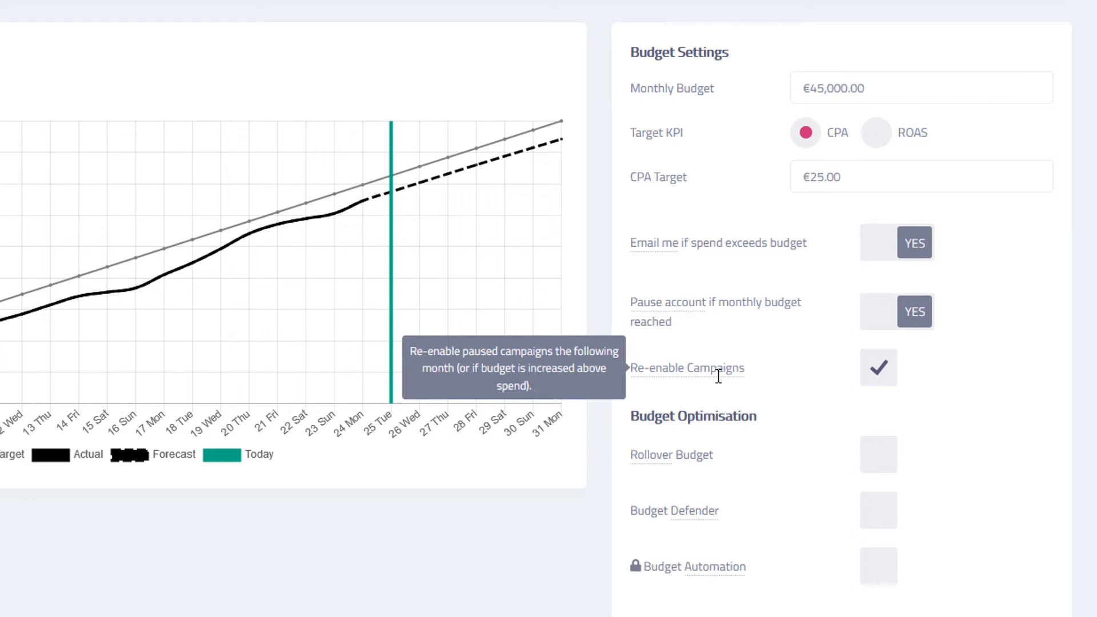
mouse_move(782, 428)
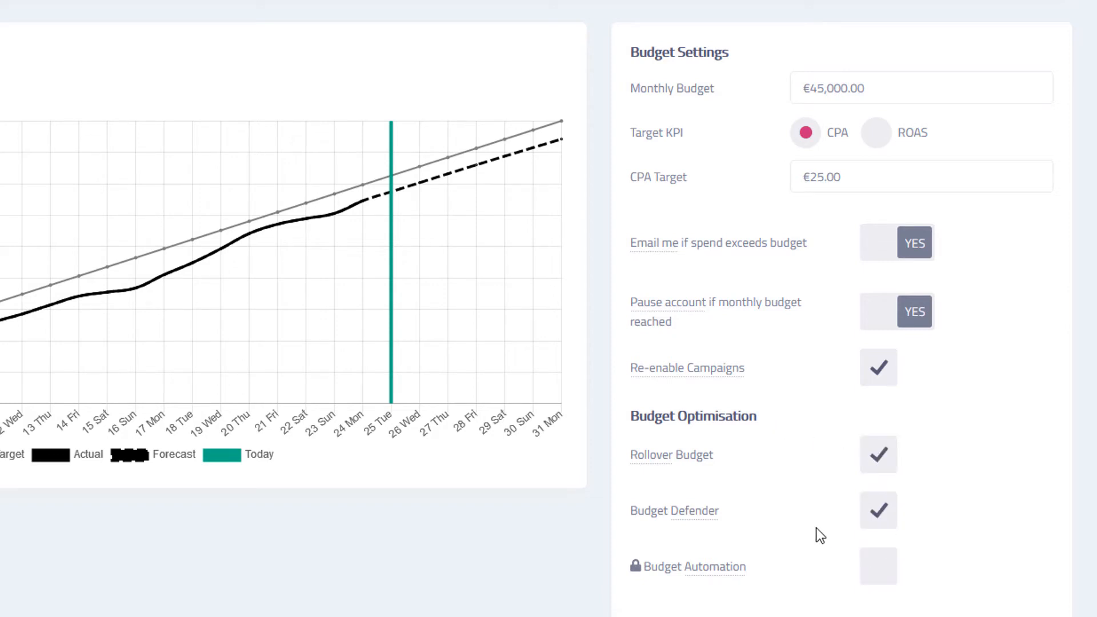
mouse_move(671, 455)
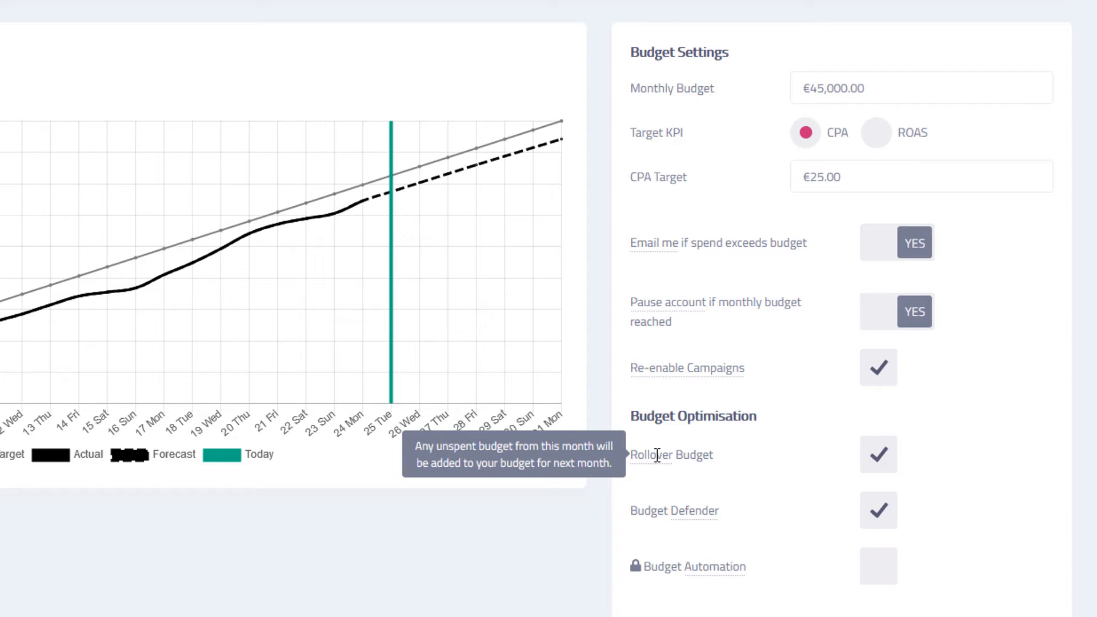
mouse_move(705, 509)
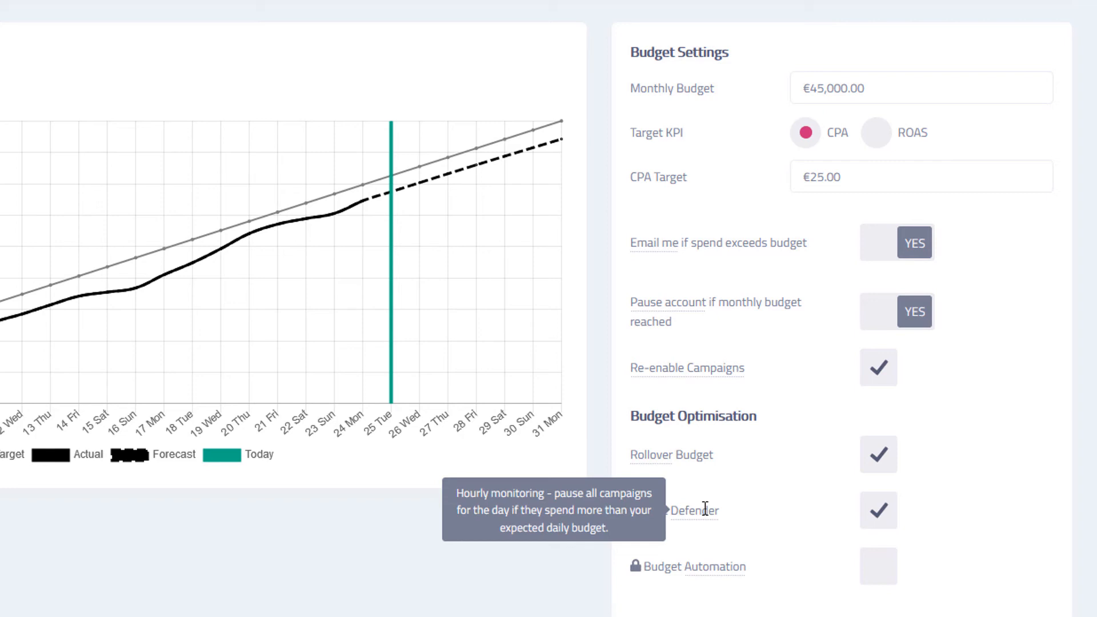
mouse_move(779, 519)
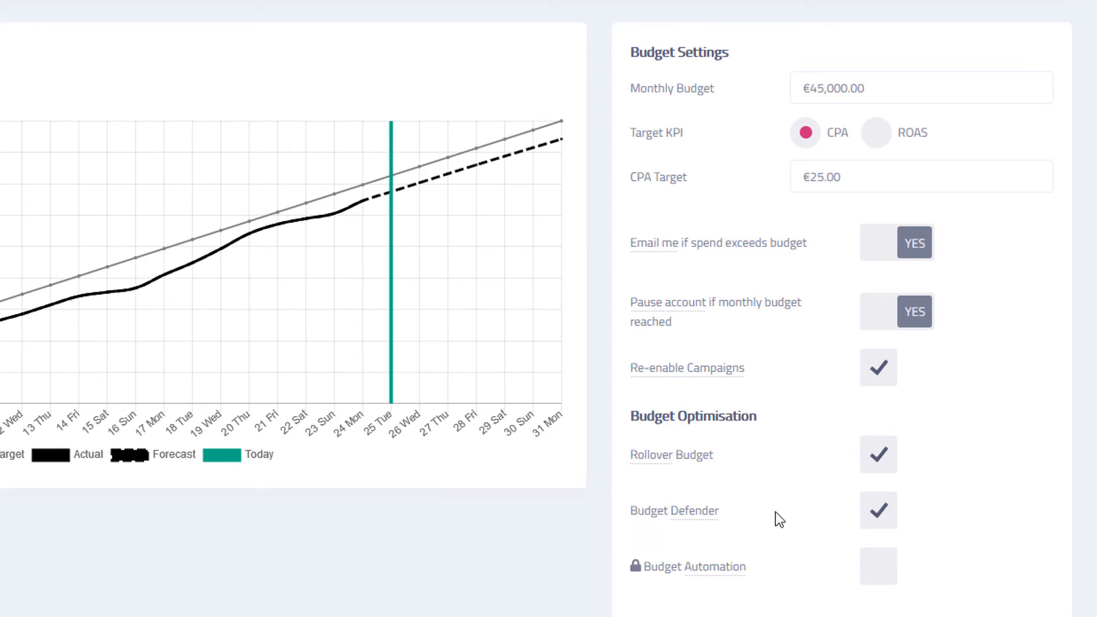
mouse_move(752, 550)
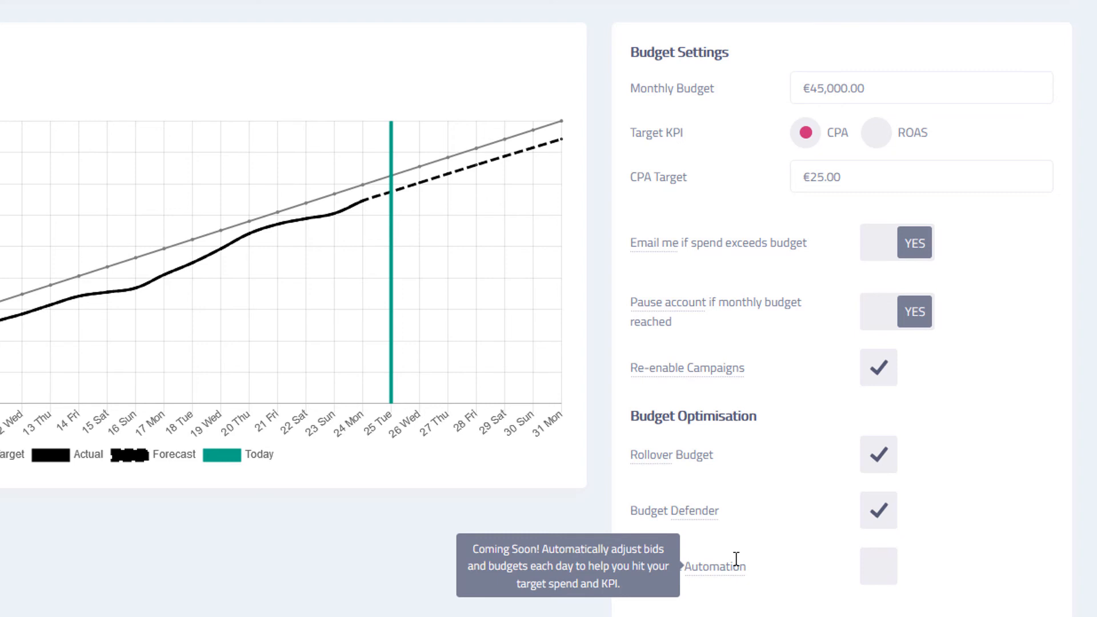
mouse_move(926, 573)
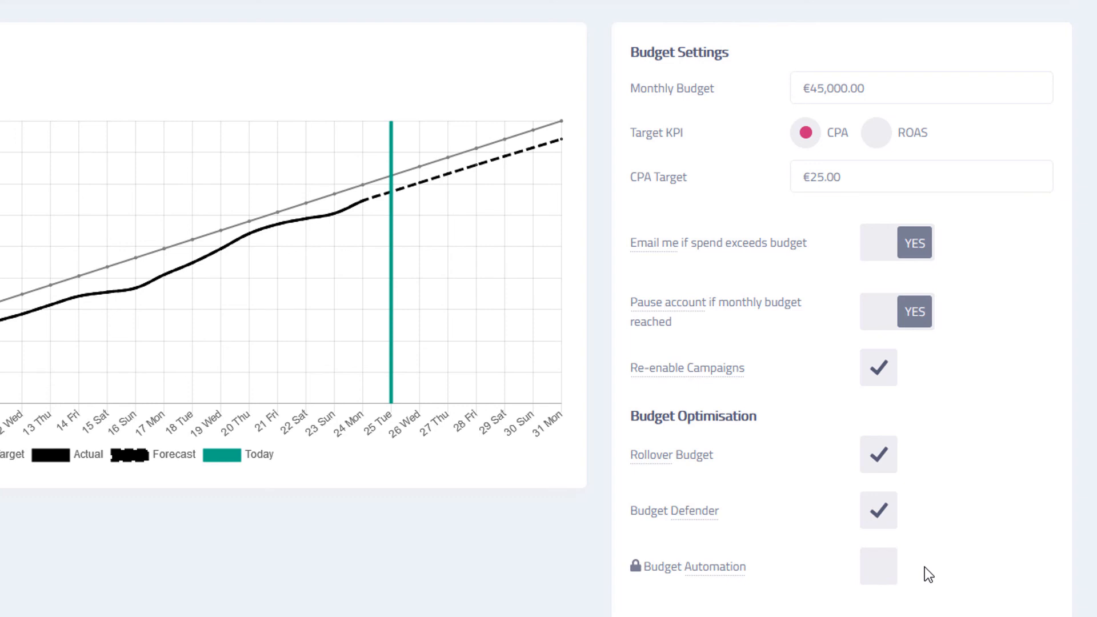
mouse_move(928, 583)
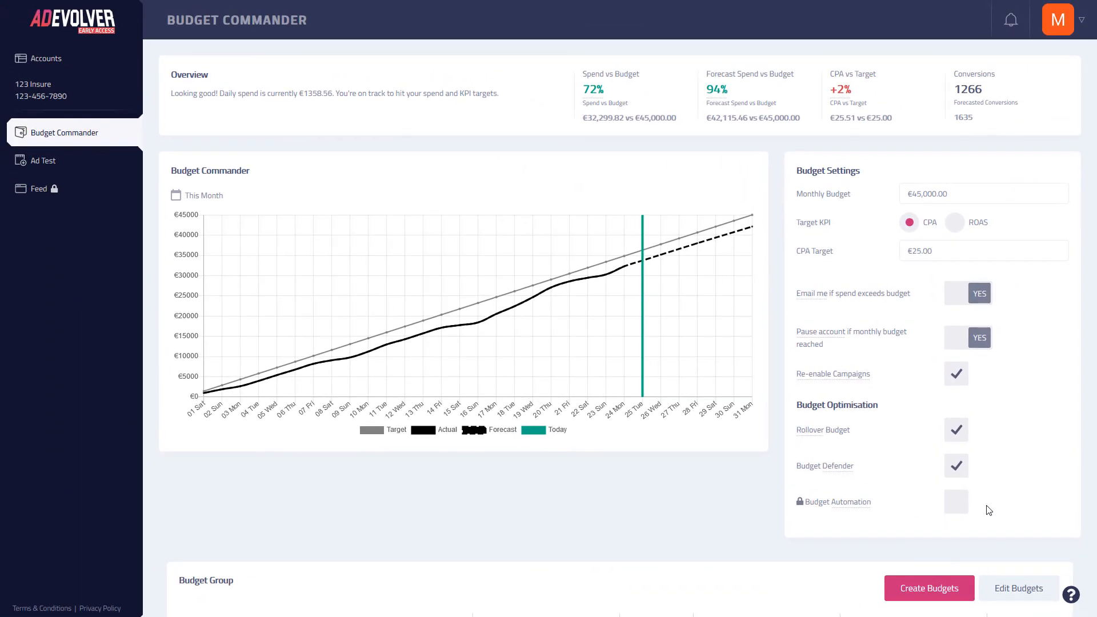
mouse_move(974, 503)
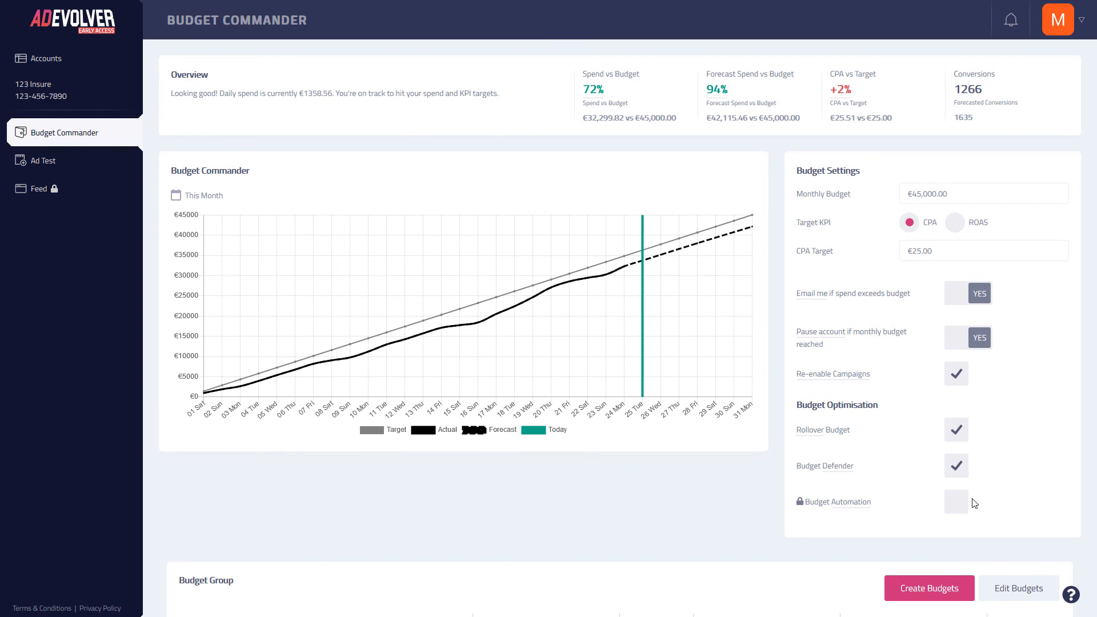